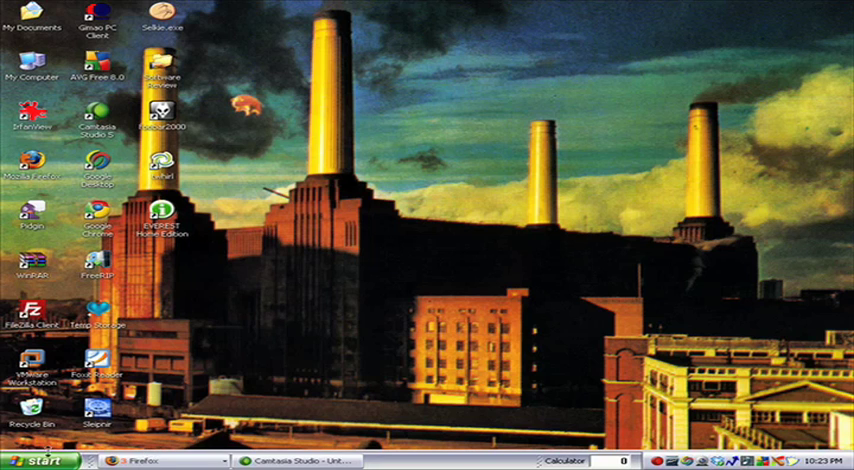
Open Control Panel from the Start menu.
left_click(34, 456)
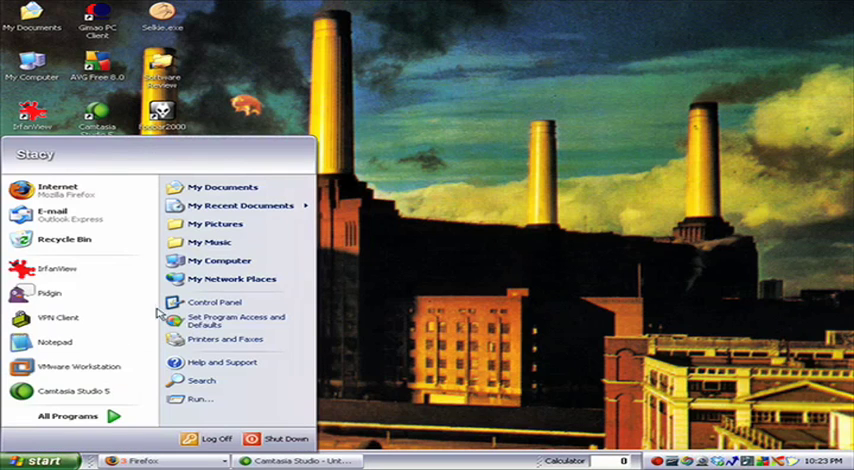
left_click(215, 302)
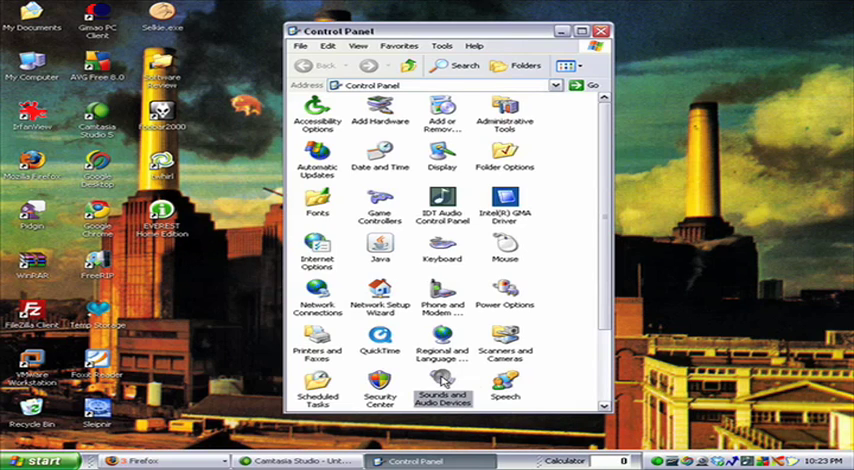
In Sounds and Audio Devices, enable 'Place volume icon in the taskbar' and confirm with OK.
double_click(442, 392)
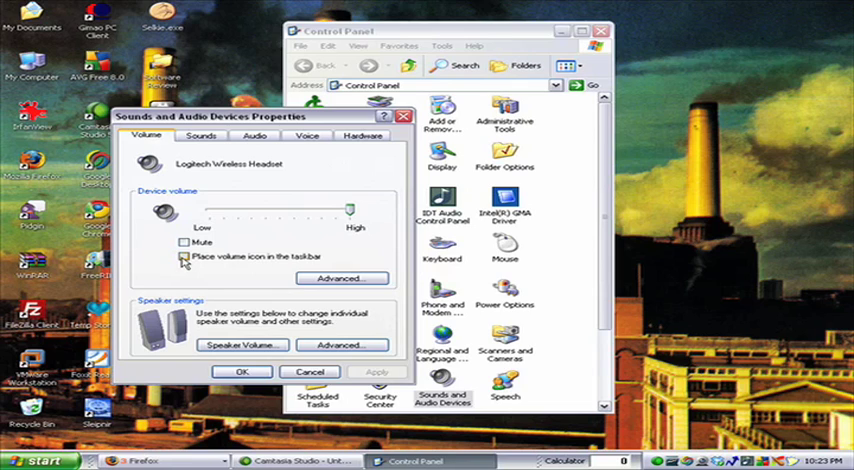
left_click(184, 257)
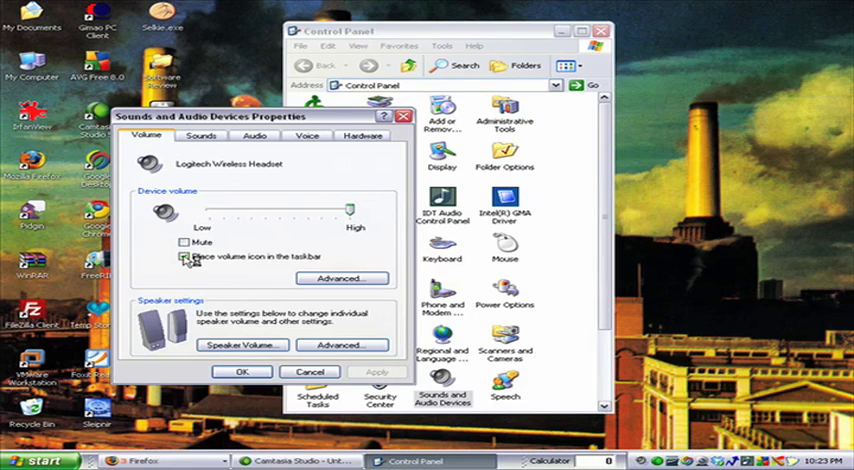
left_click(184, 257)
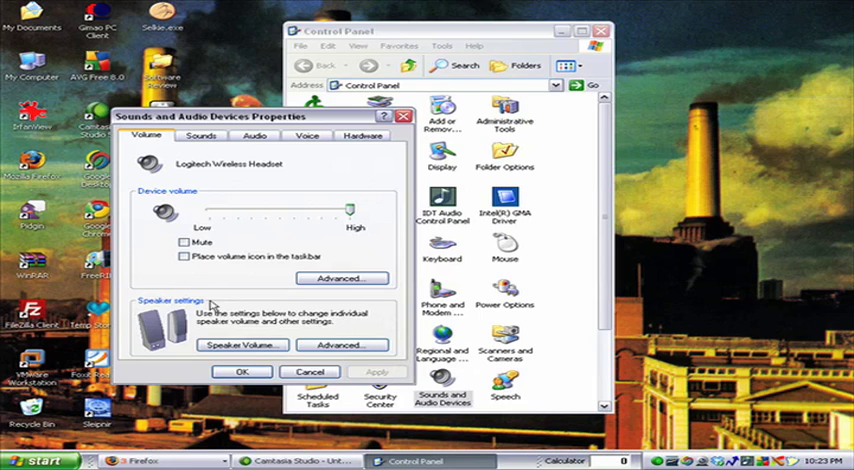
left_click(183, 258)
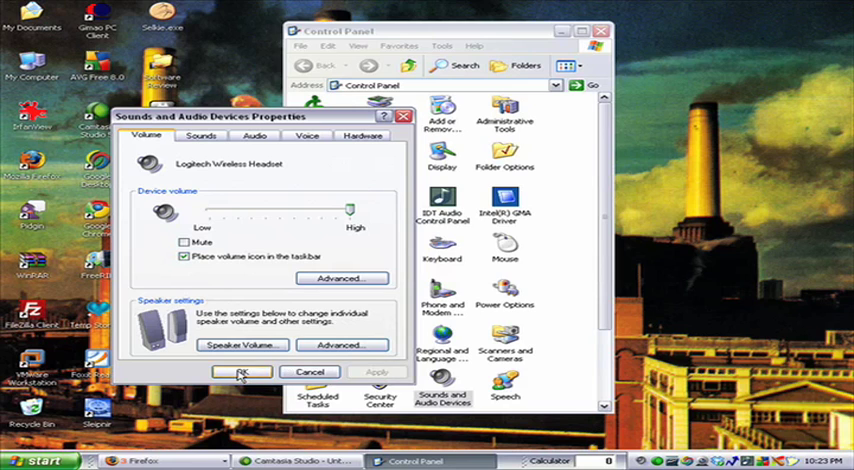
left_click(241, 372)
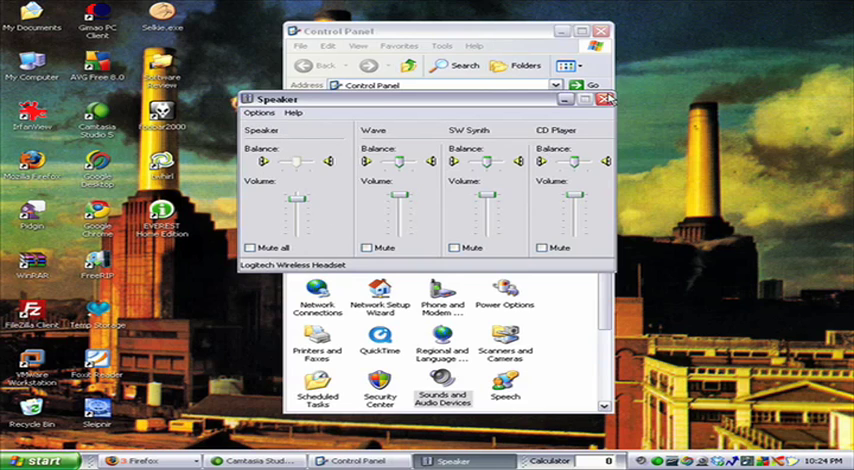
Close the Speaker mixer, view the Hardware tab, then return to the Volume tab.
left_click(605, 98)
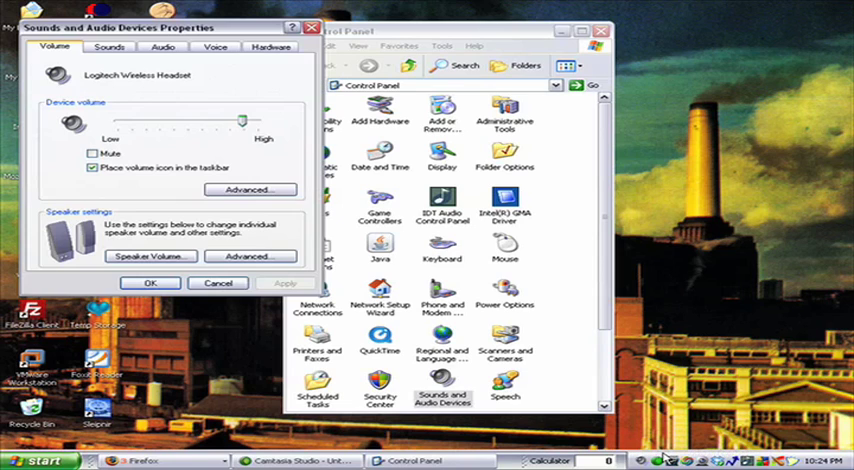
mouse_move(160, 245)
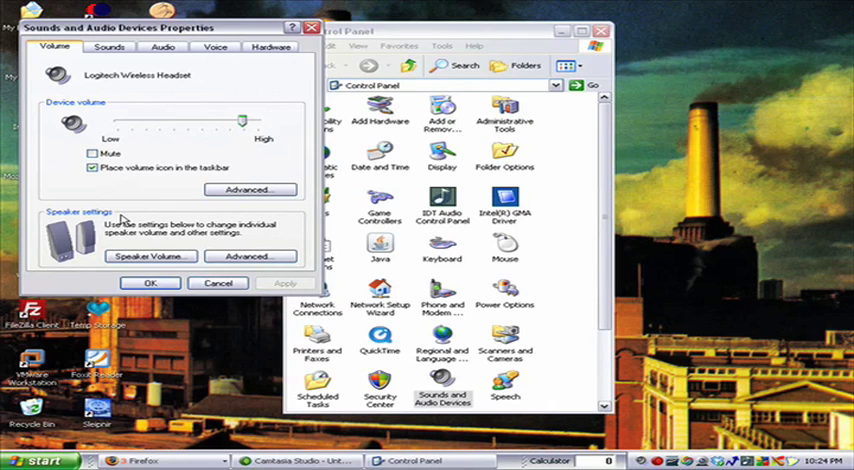
left_click(163, 47)
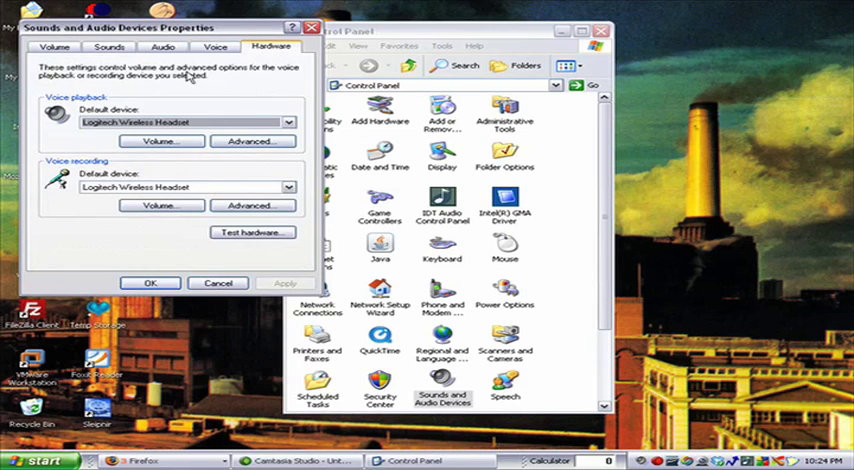
left_click(53, 46)
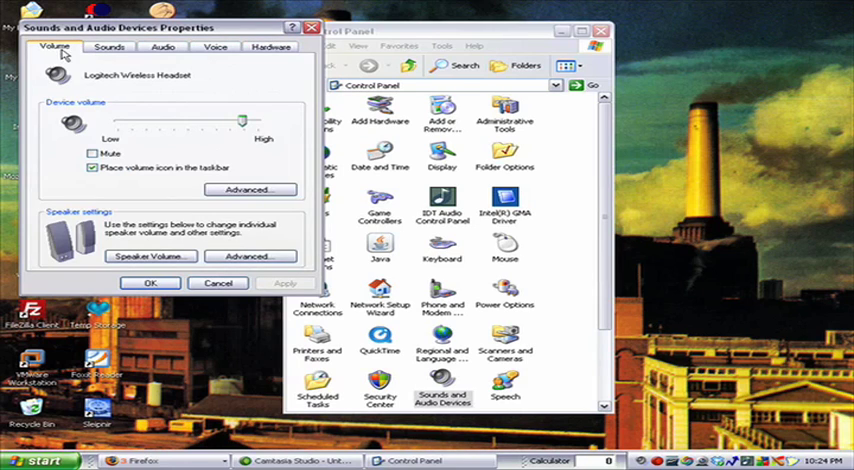